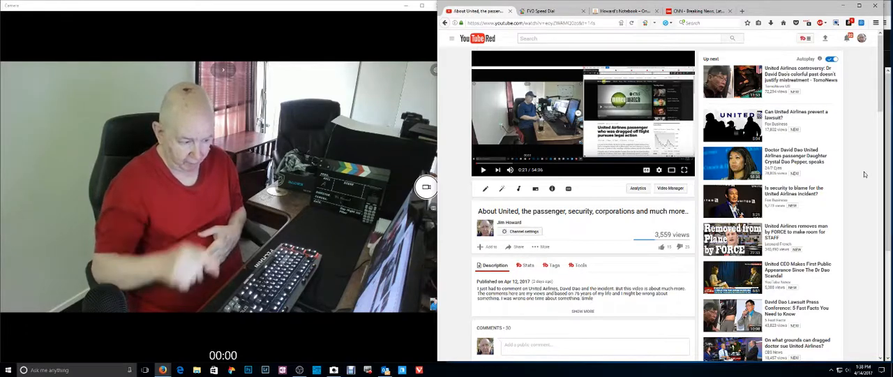
mouse_move(857, 175)
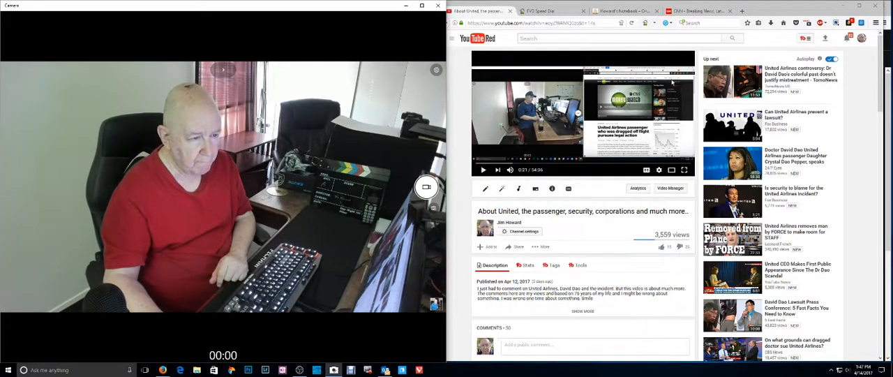
Switch the browser from the United Airlines YouTube video to the CNN homepage
left_click(701, 11)
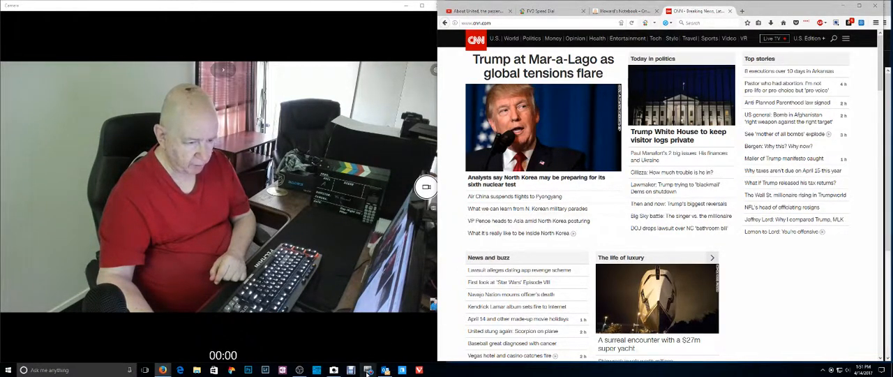
Refresh the CNN top stories, then bring the OBS Studio window to the front
left_click(368, 370)
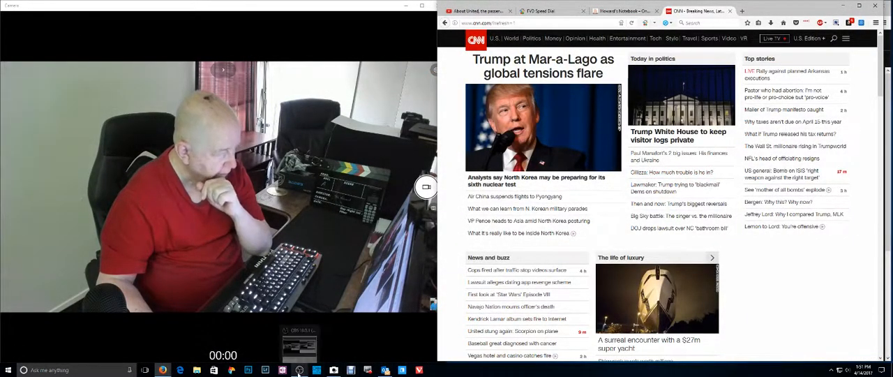
left_click(299, 370)
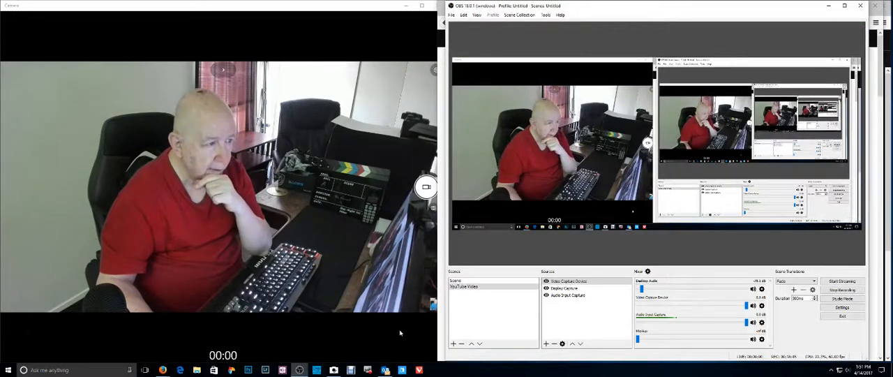